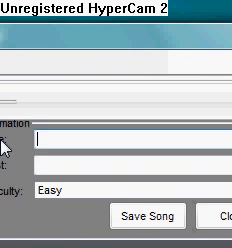
type("Ky")
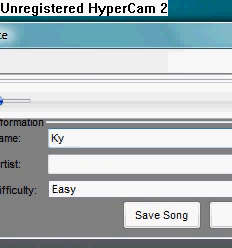
type("ryptonite")
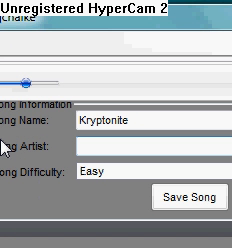
type("3 Do")
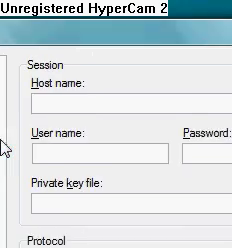
scroll("down", 3)
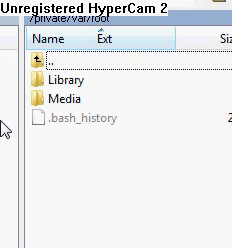
scroll("right", 3)
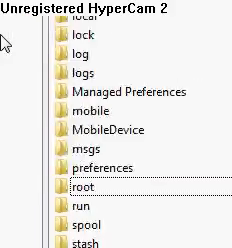
scroll("down", 3)
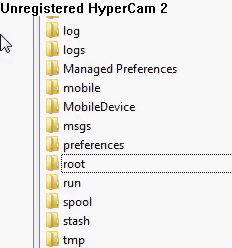
scroll("down", 3)
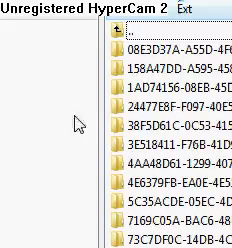
scroll("down", 3)
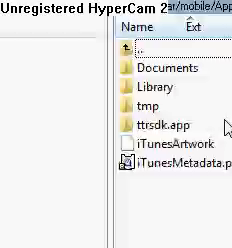
scroll("down", 3)
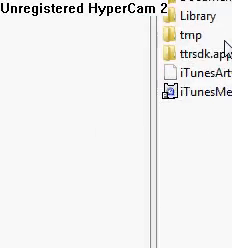